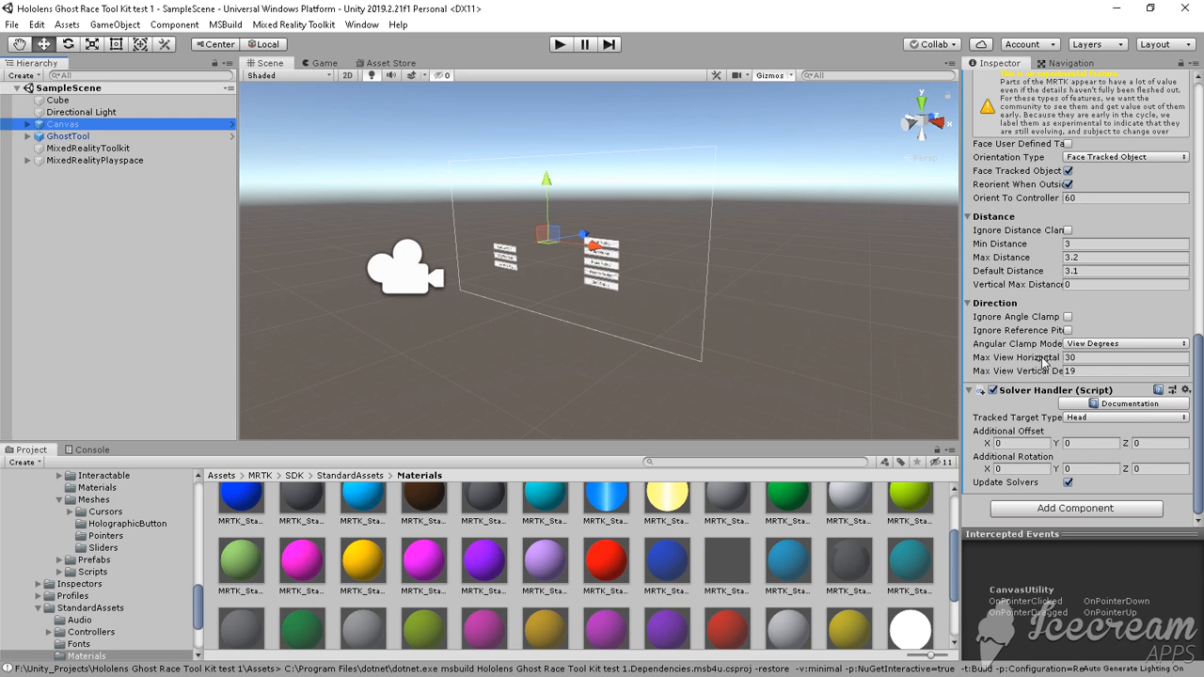
mouse_move(1032, 380)
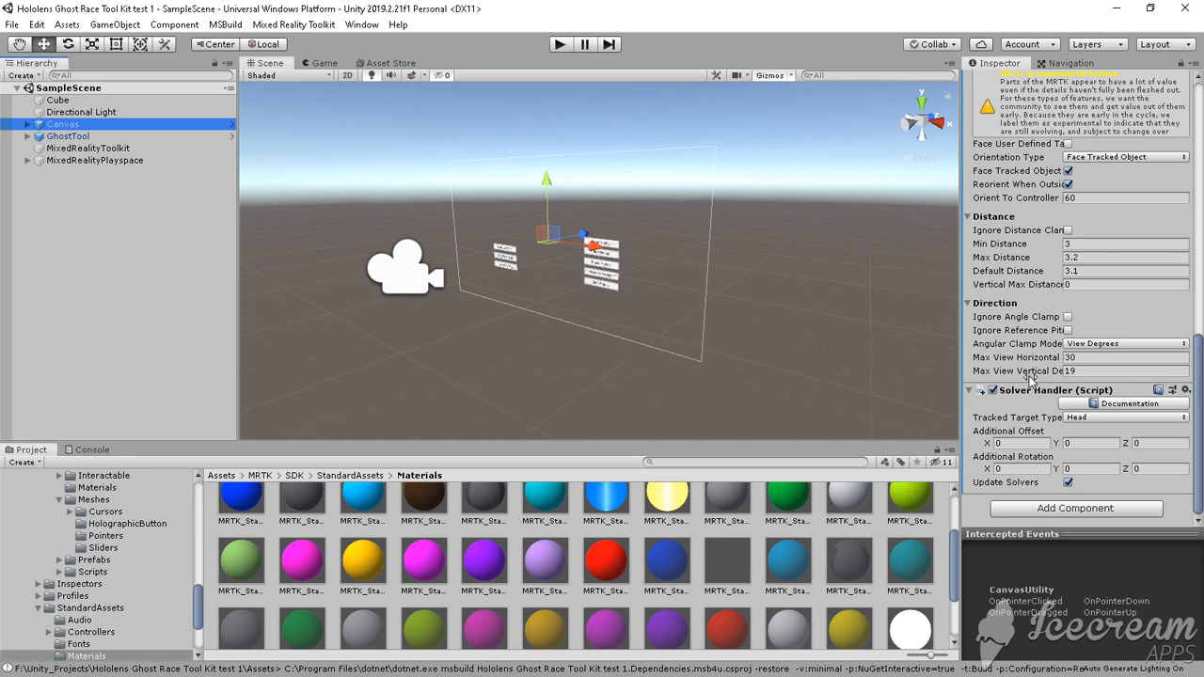
mouse_move(421, 322)
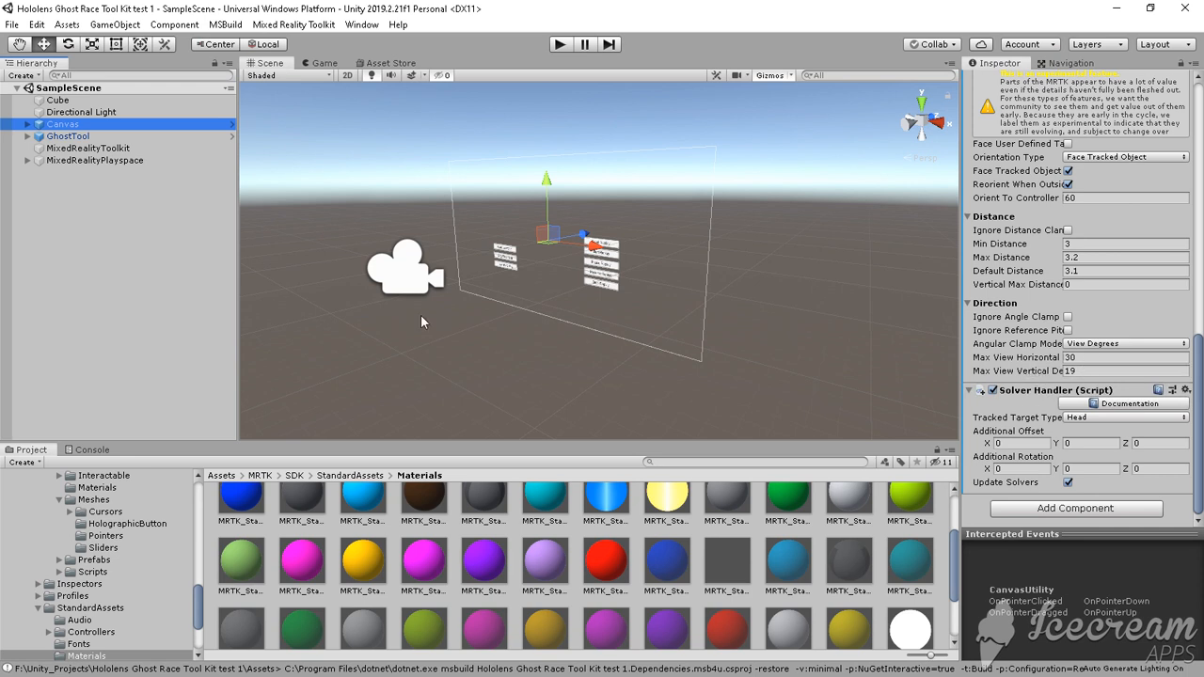
mouse_move(651, 271)
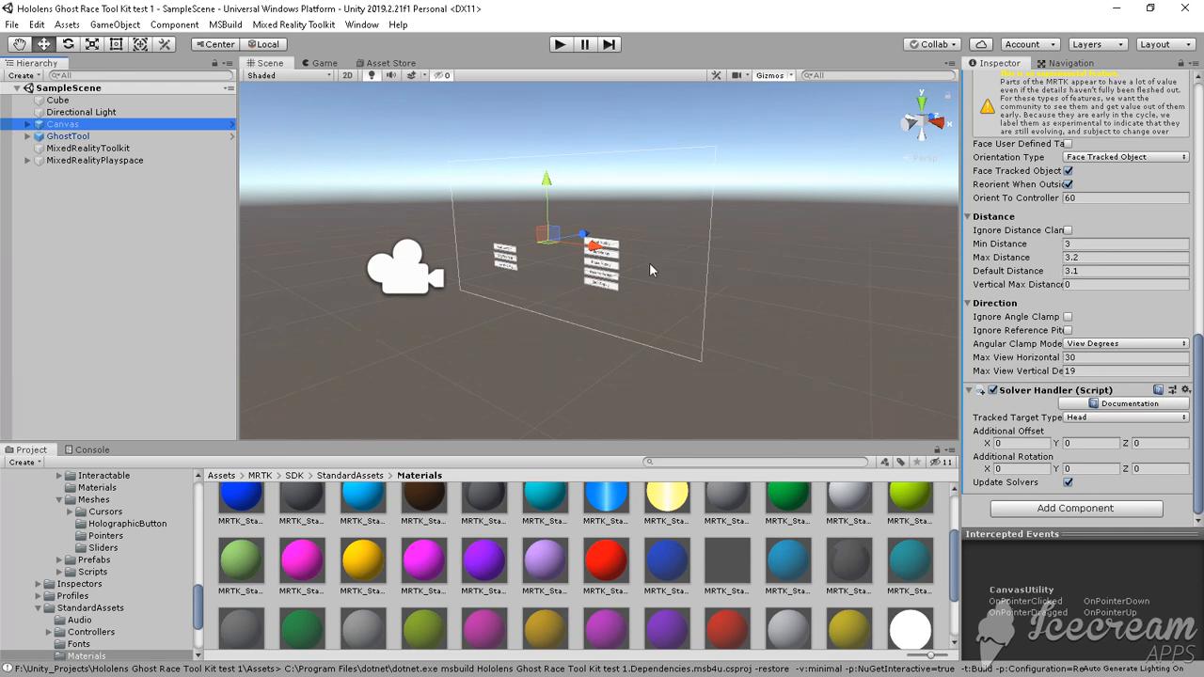
Step: Review the Canvas object's components from the top of its Inspector
click(64, 124)
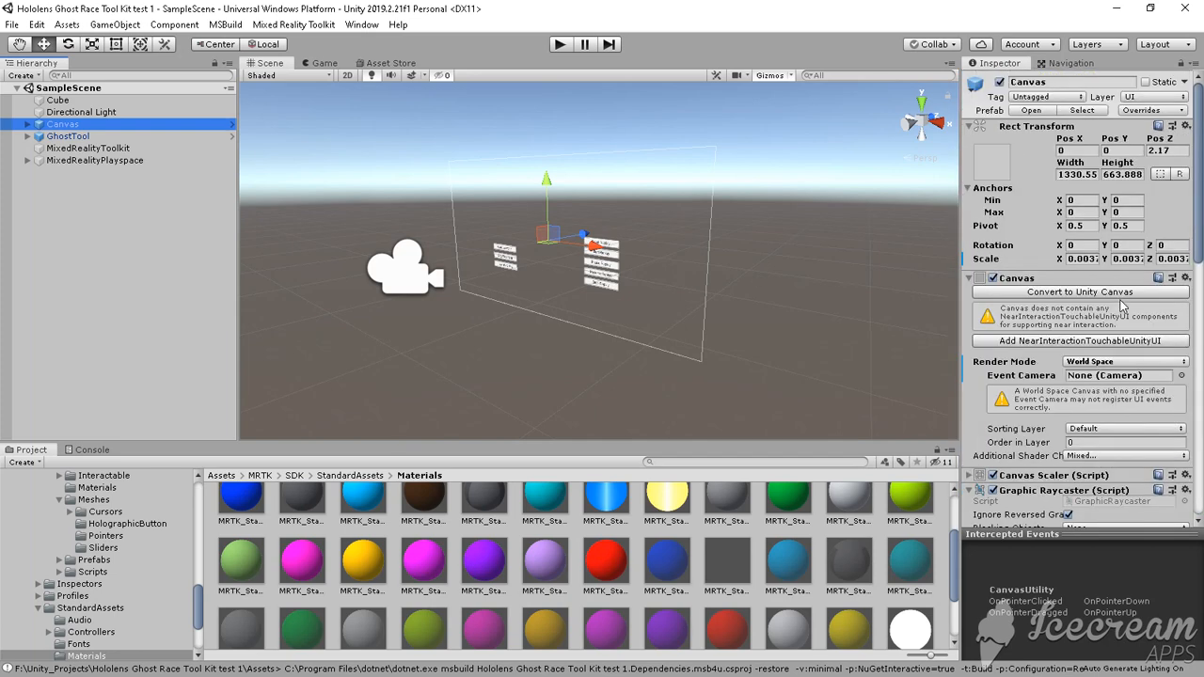
scroll(down, 3)
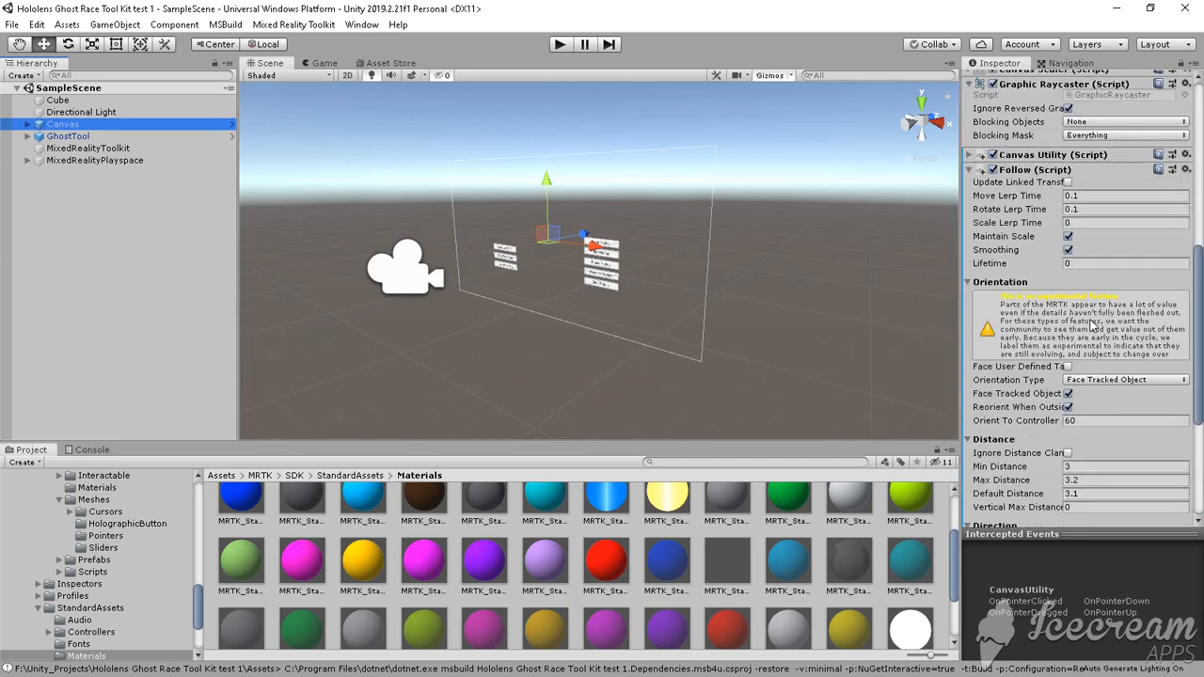
scroll(down, 3)
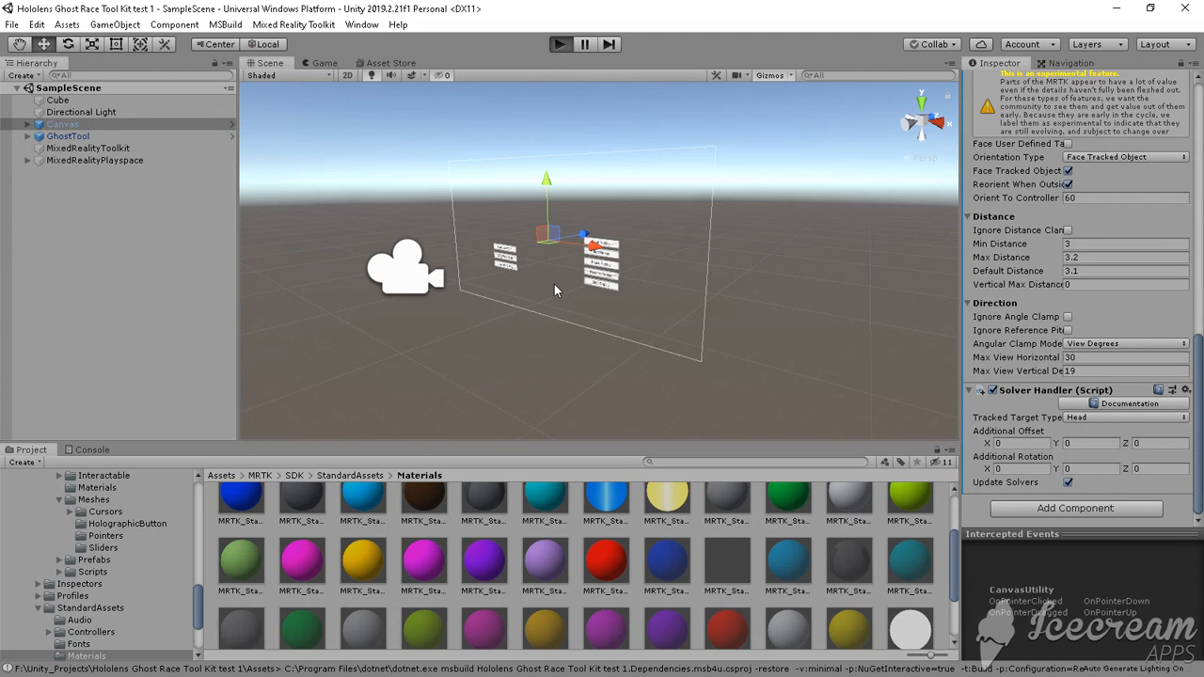
Step: Test the scene in Play mode, then bring up the Cube object's components
click(561, 45)
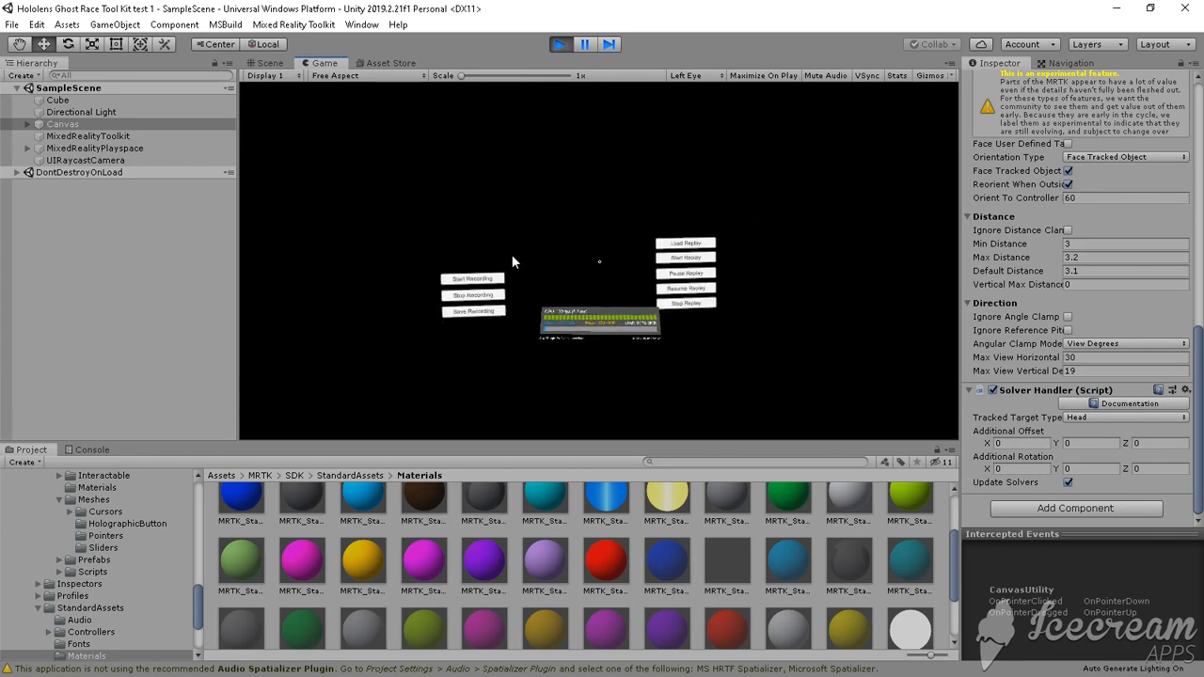
click(271, 64)
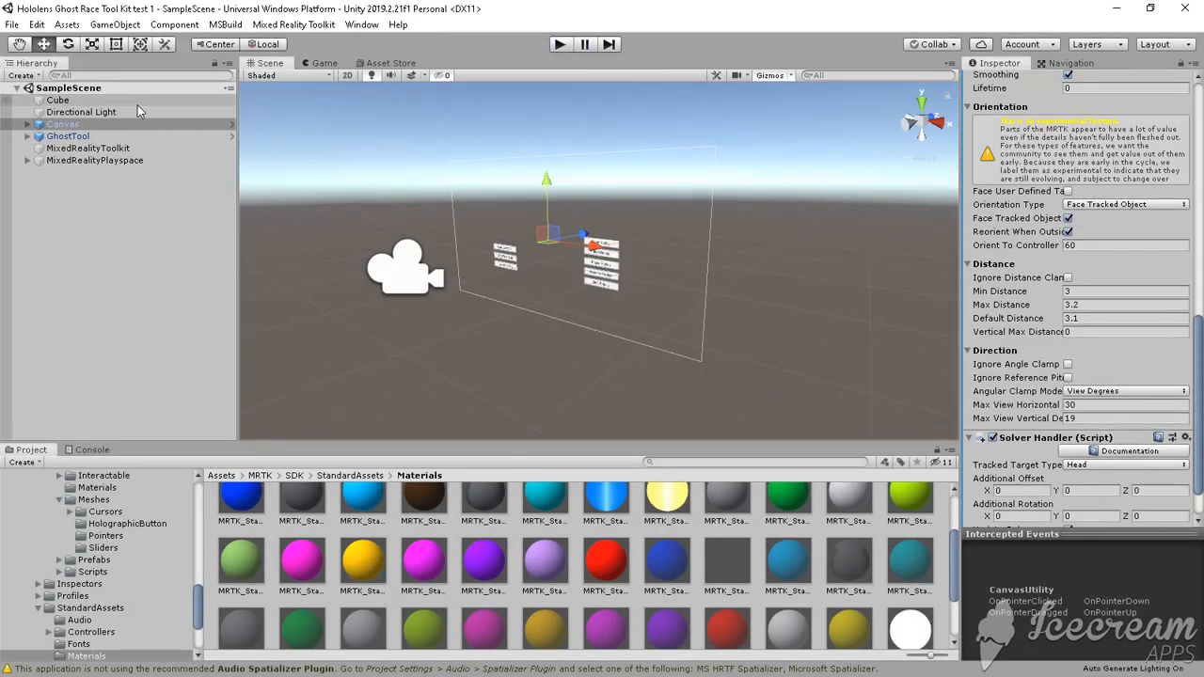
click(56, 99)
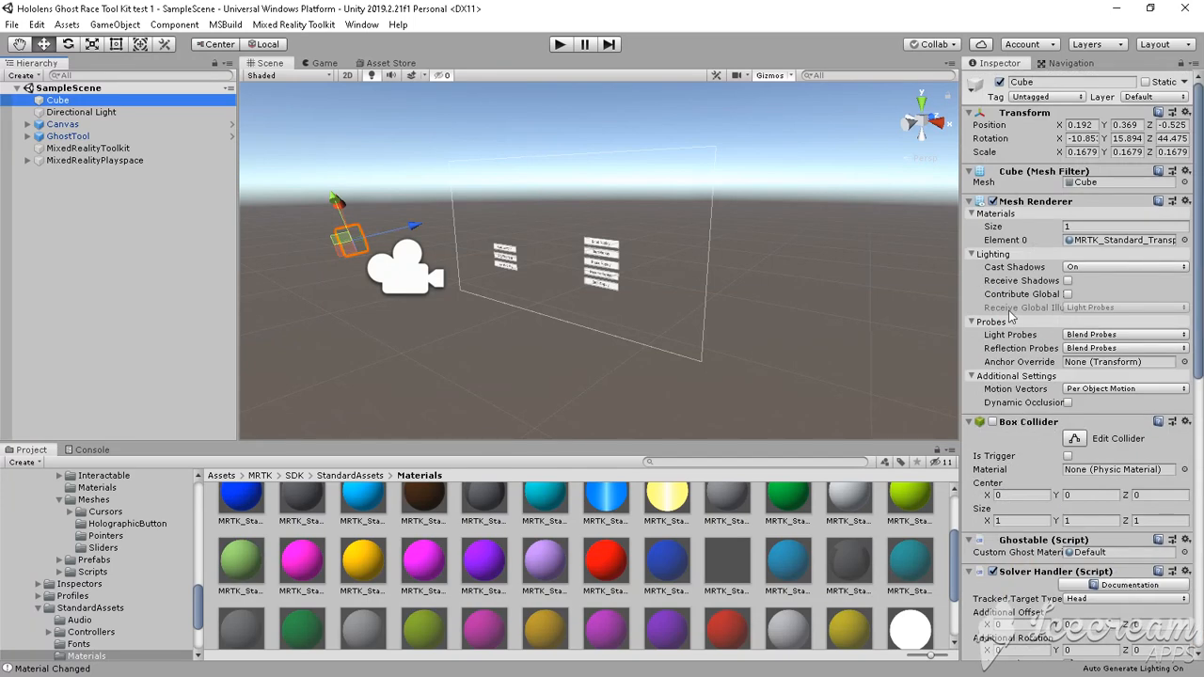
mouse_move(988, 203)
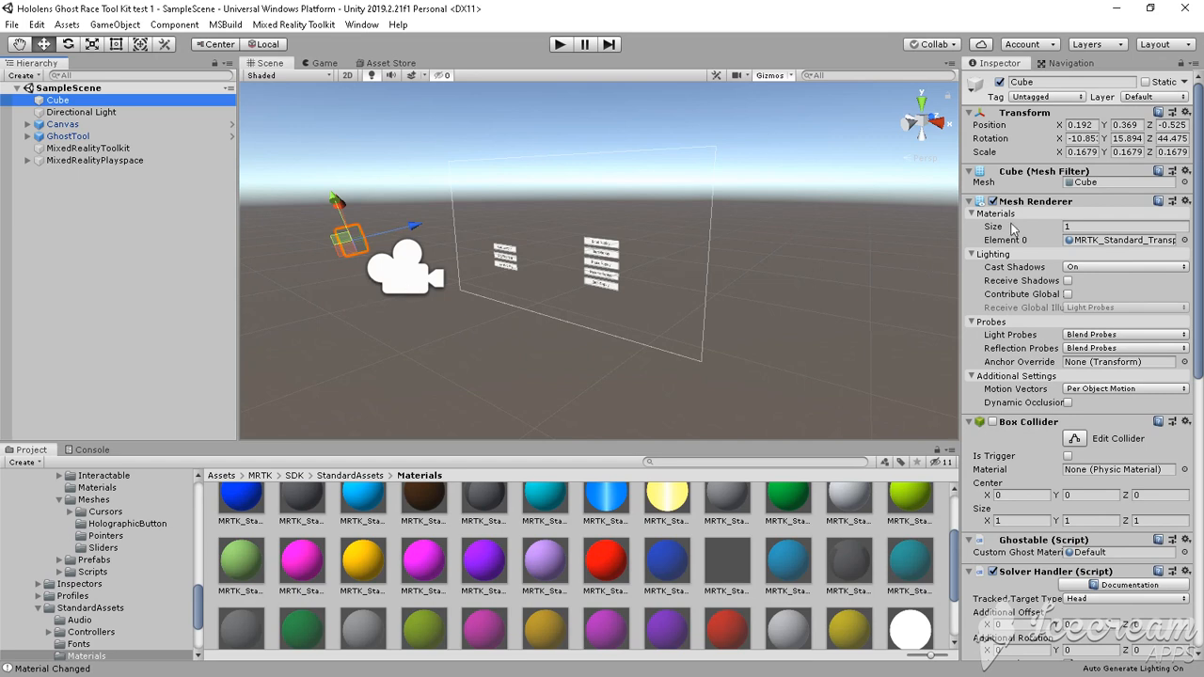
mouse_move(1110, 249)
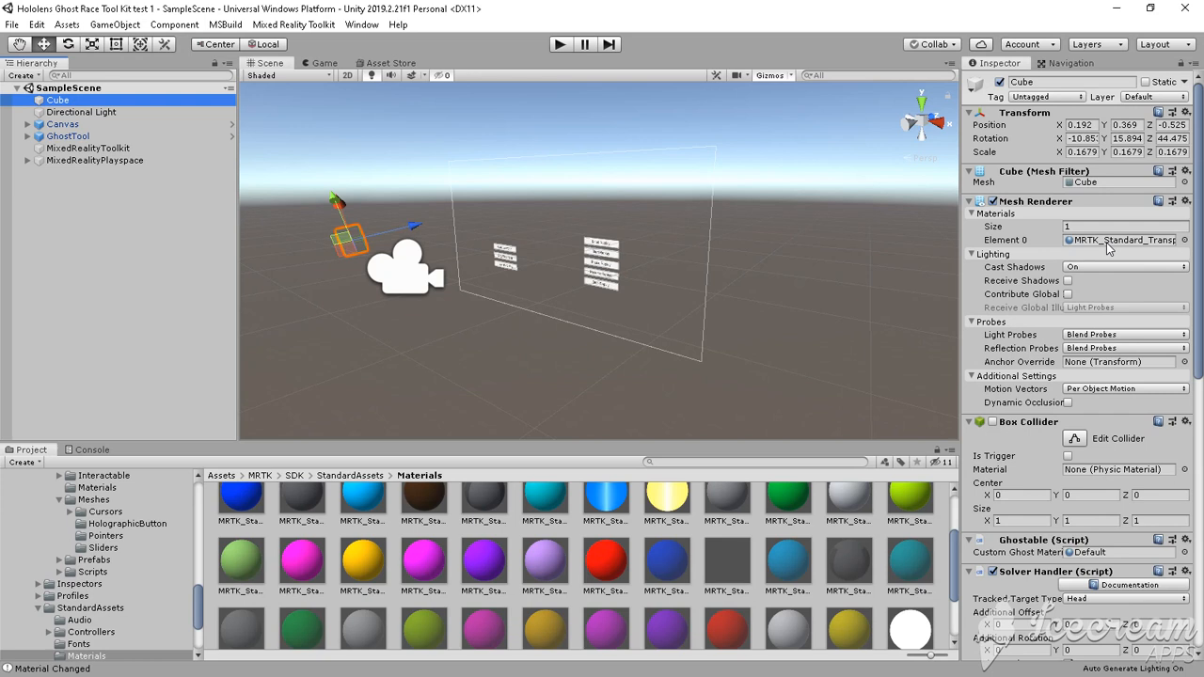
mouse_move(1122, 246)
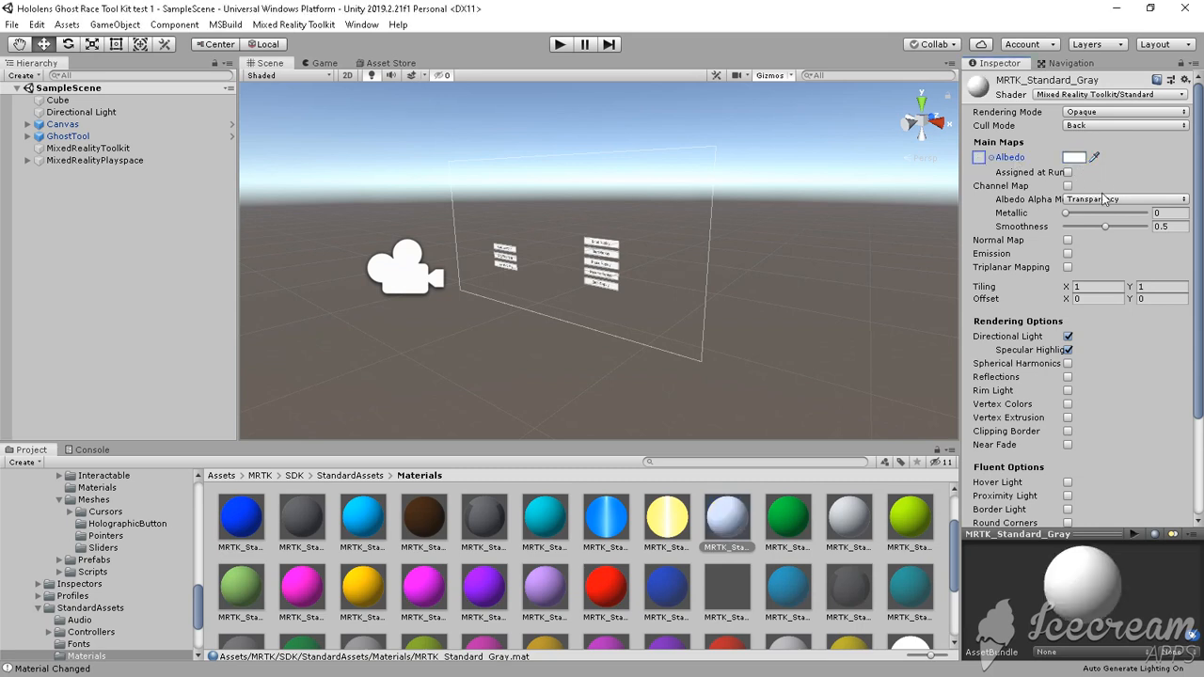
Step: Switch the material's Rendering Mode to Transparent and show the GhostTool object's handler scripts
click(1072, 158)
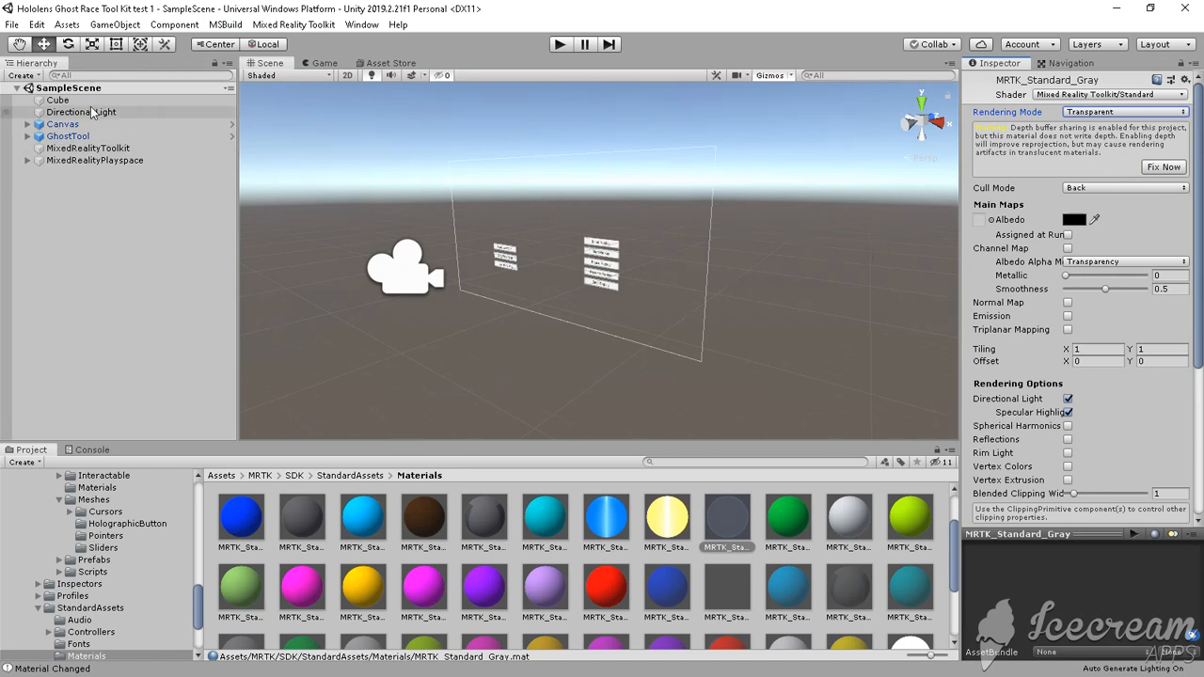
click(68, 135)
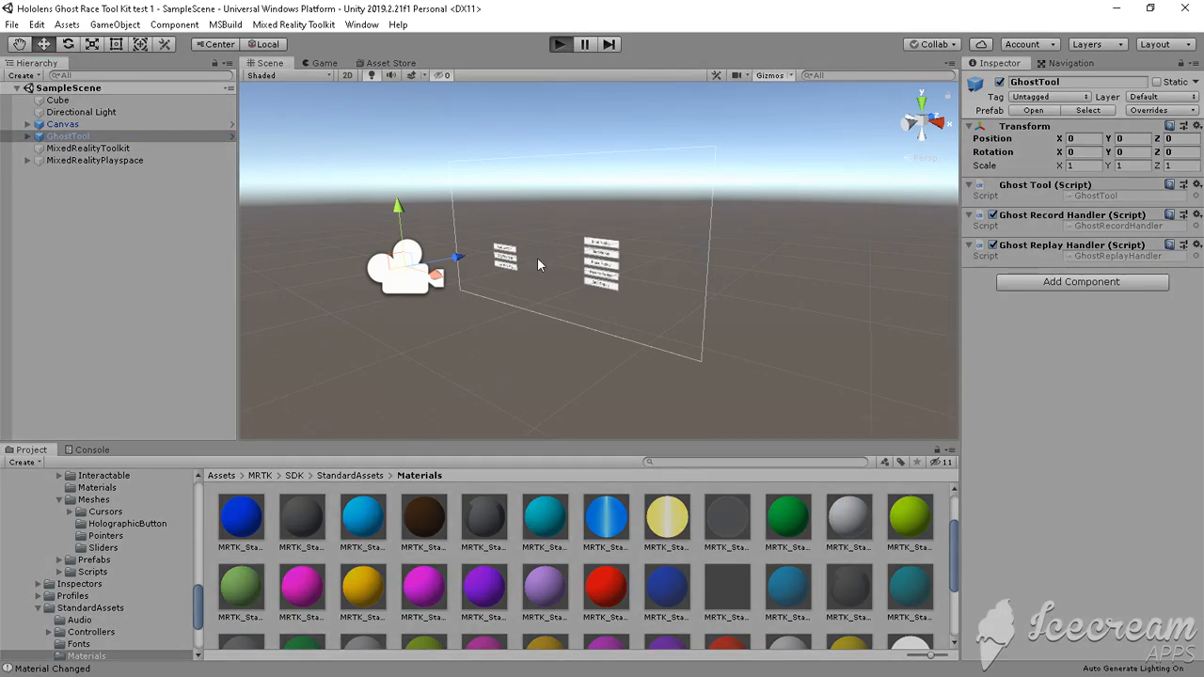
click(561, 45)
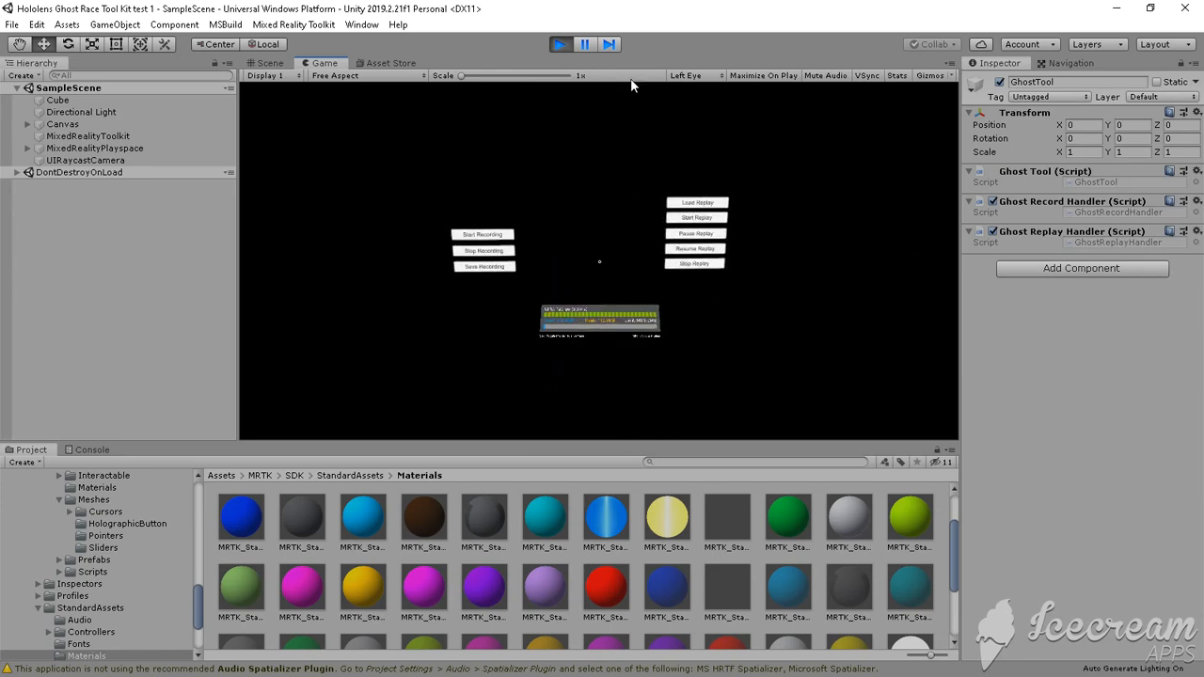
click(271, 64)
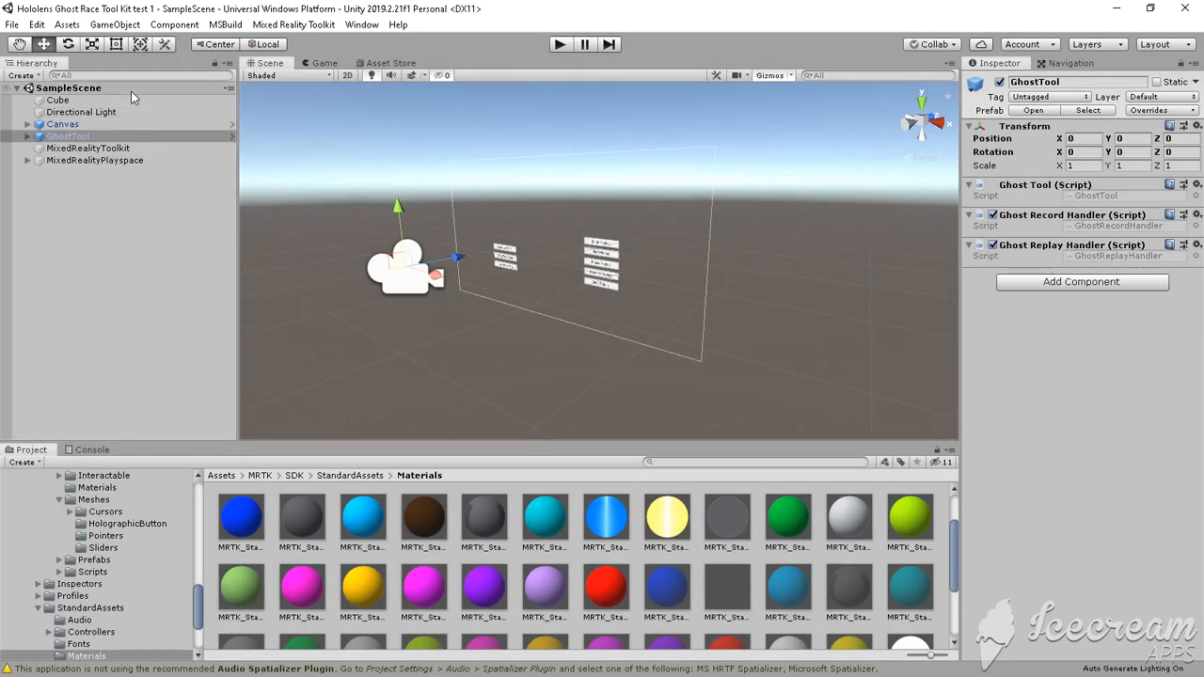
Step: Show the Canvas, then the Cube with its Ghostable custom ghost material and Solver Handler
click(64, 124)
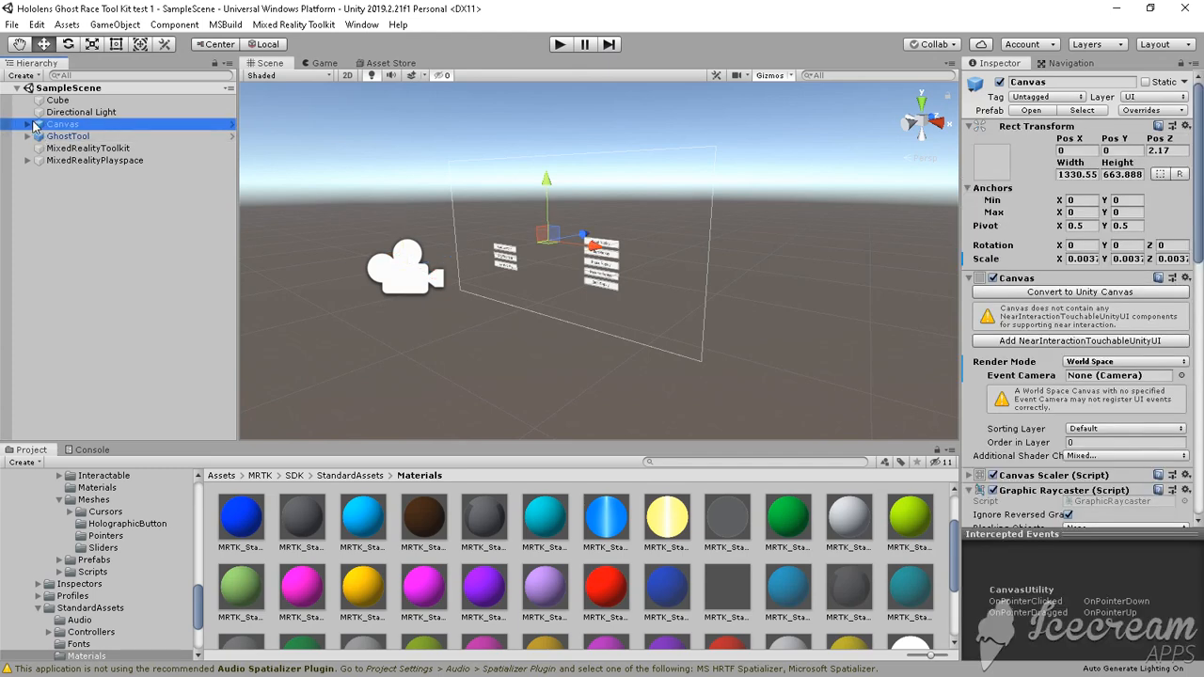
click(57, 100)
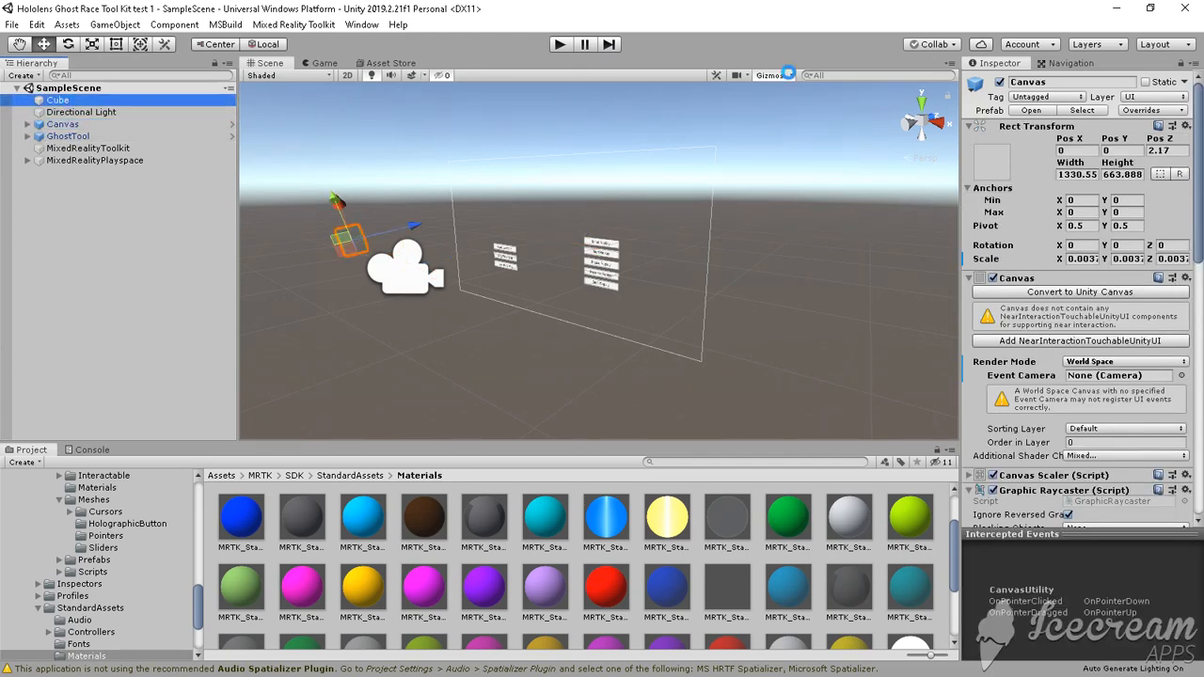
click(56, 100)
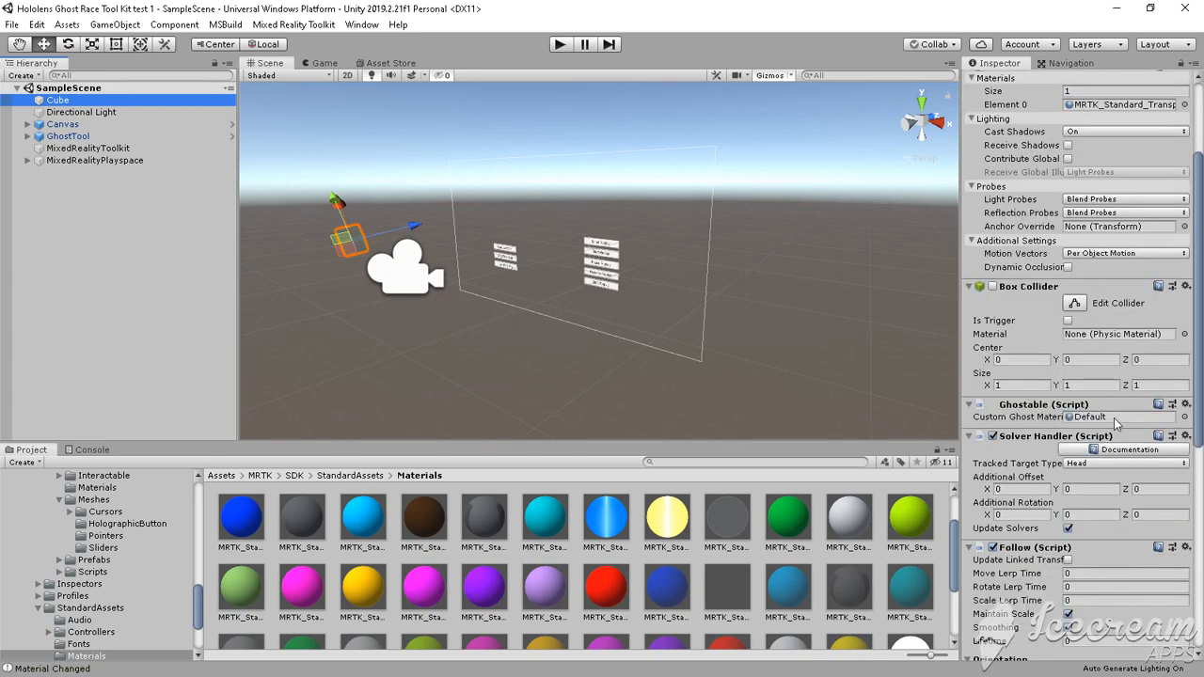
mouse_move(1186, 7)
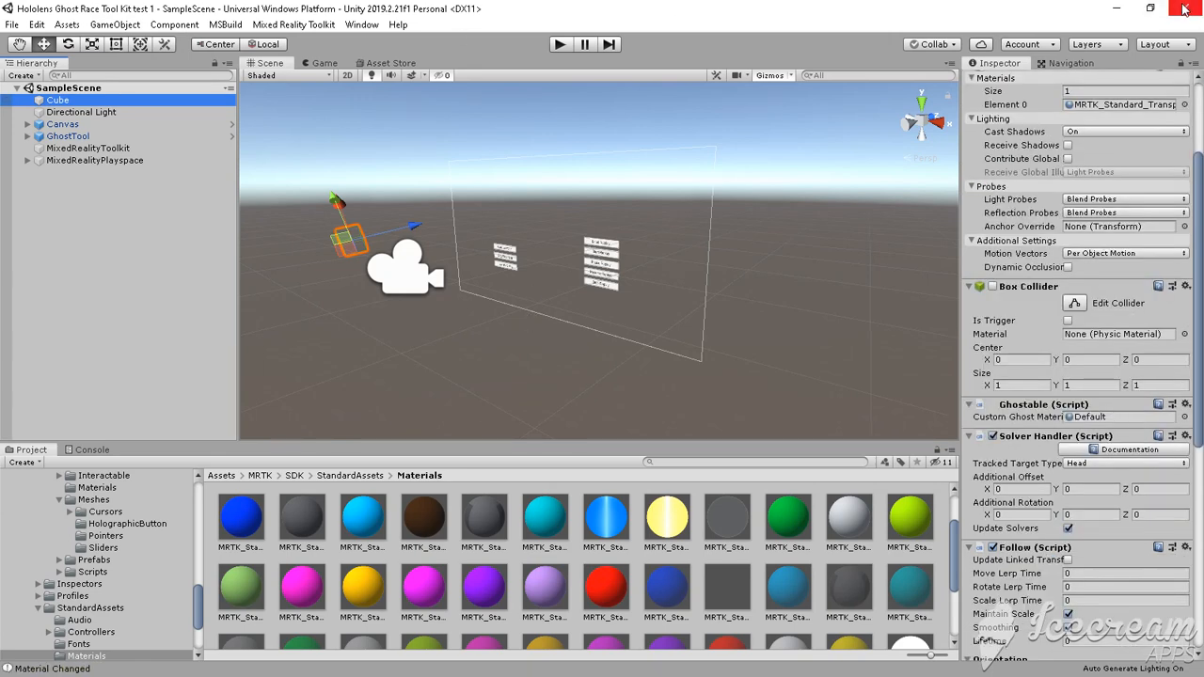